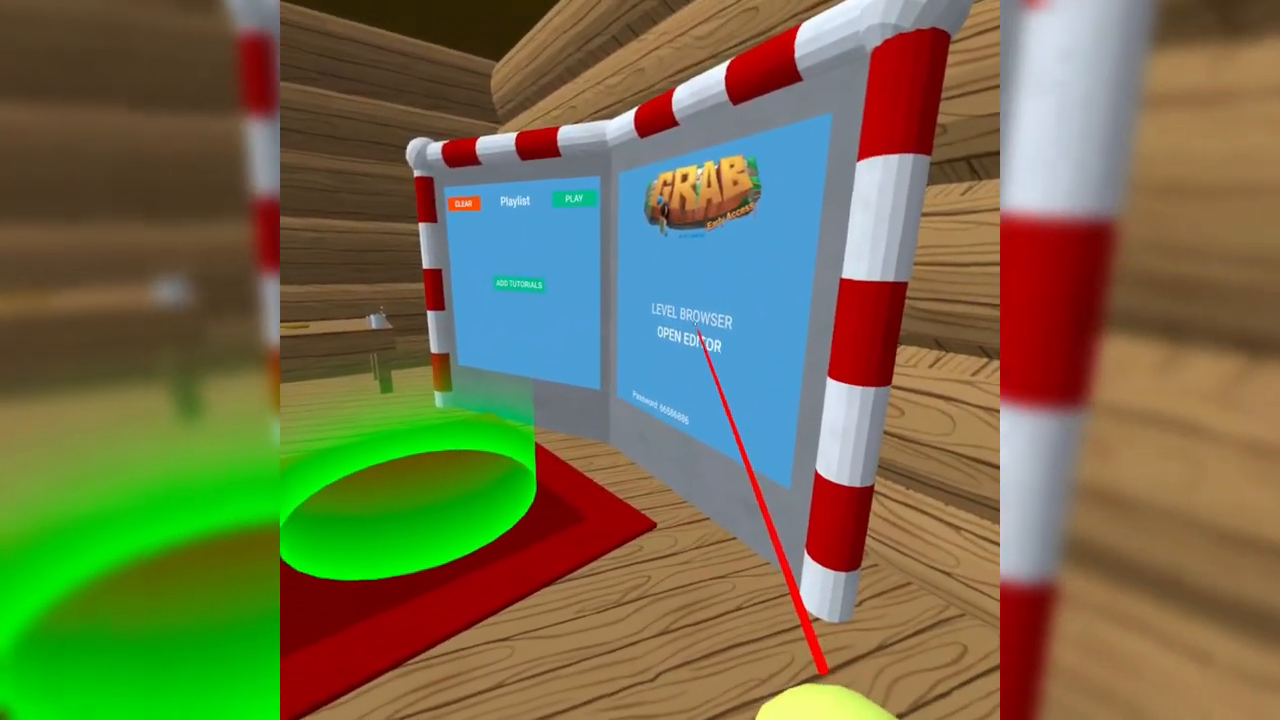
# Bring up the community Level Browser to search for gorilla tag levels.
pyautogui.click(686, 322)
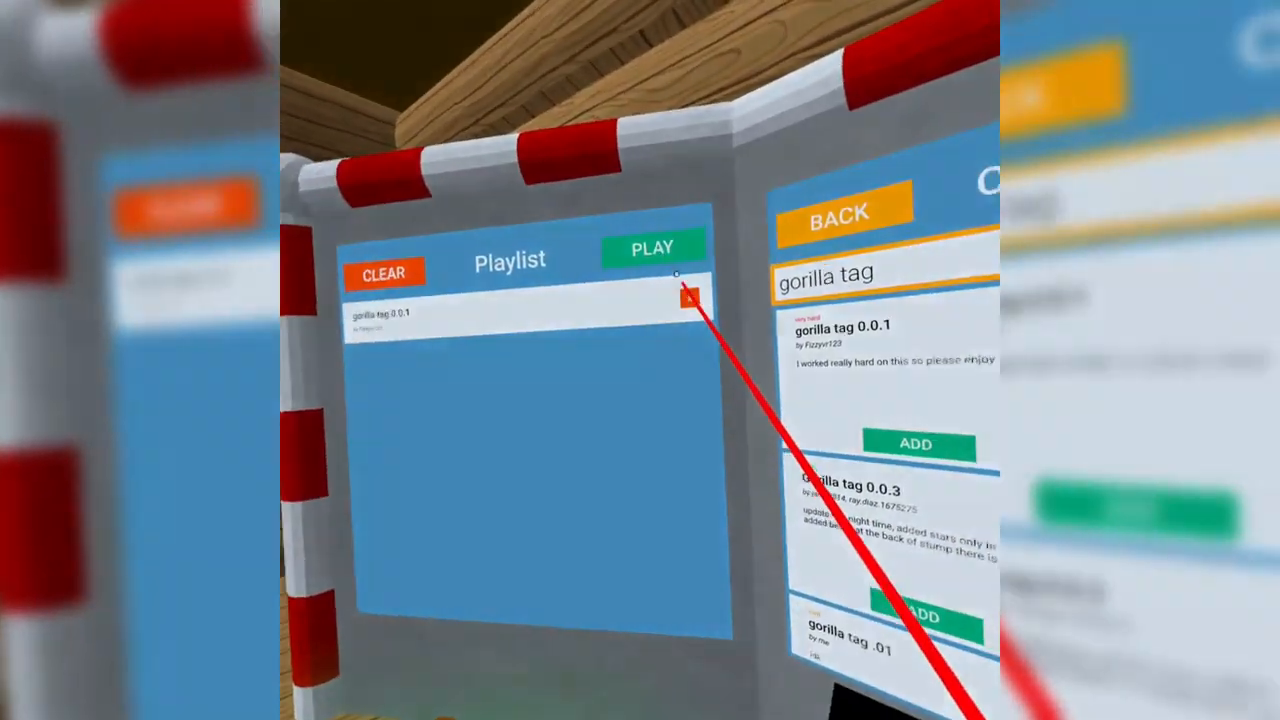
# Start gorilla tag 0.0.1 from the playlist so the level loads around the player.
pyautogui.click(652, 246)
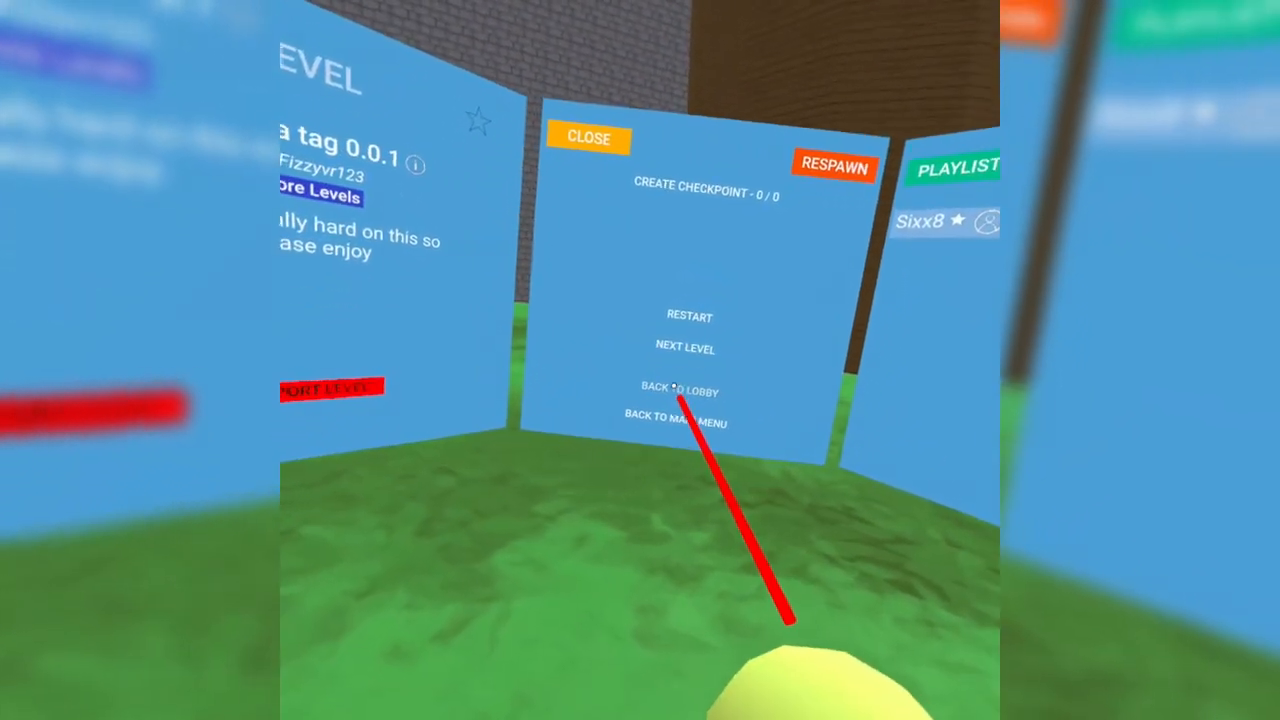
# Leave gorilla tag 0.0.1 for another knockoff level and resume play facing its creator sign.
pyautogui.click(680, 390)
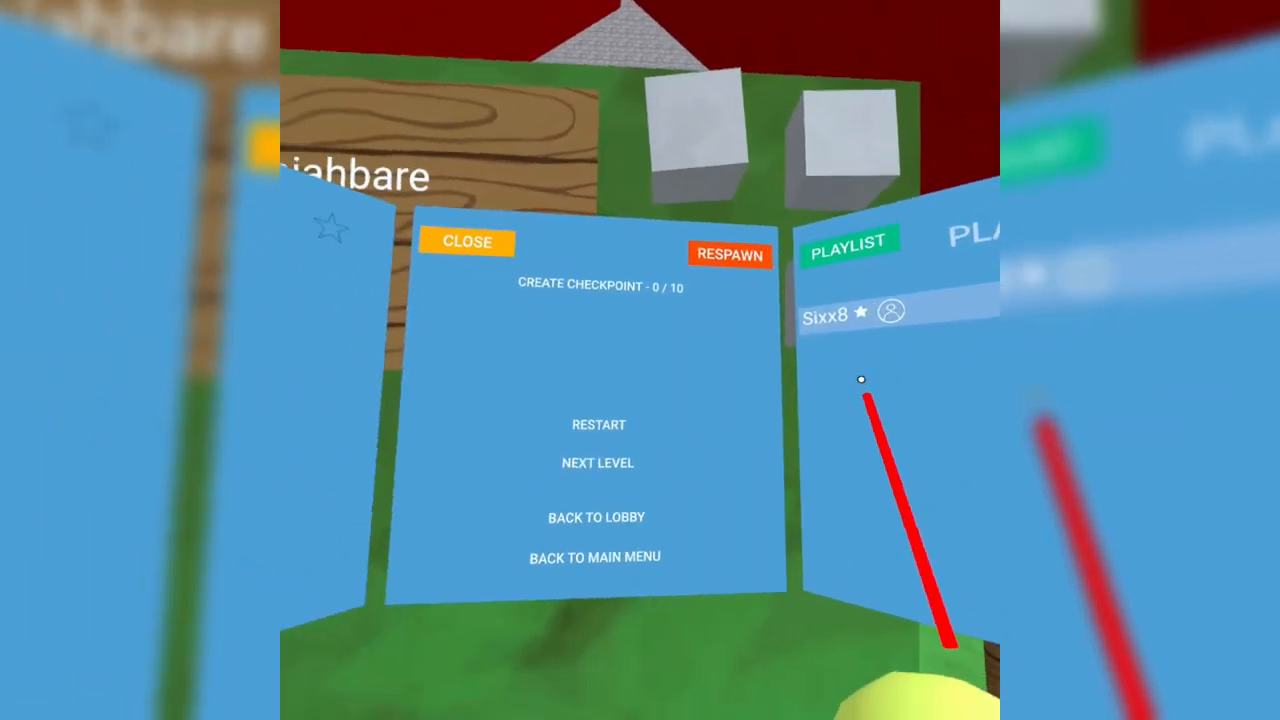
pyautogui.click(466, 242)
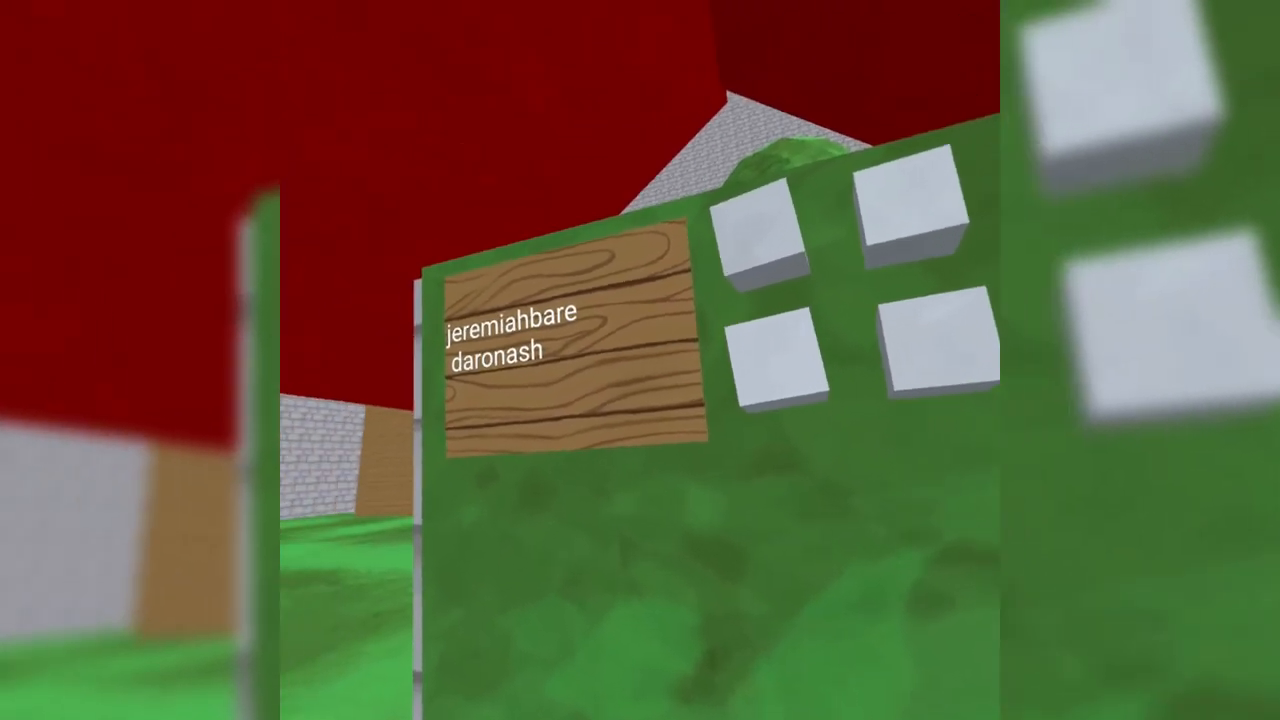